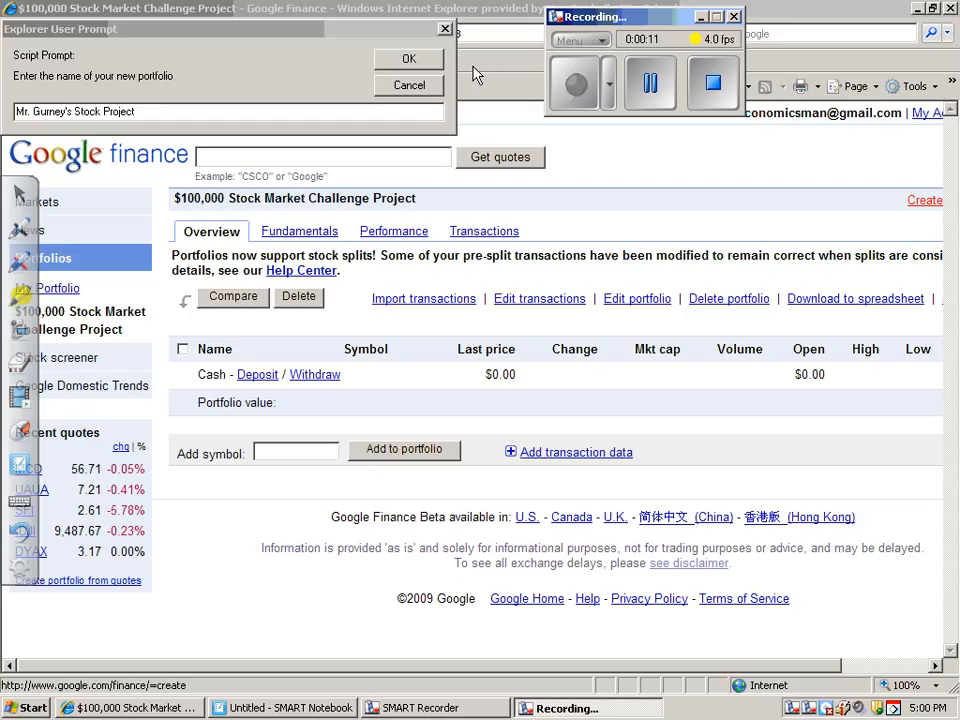
mouse_move(508, 68)
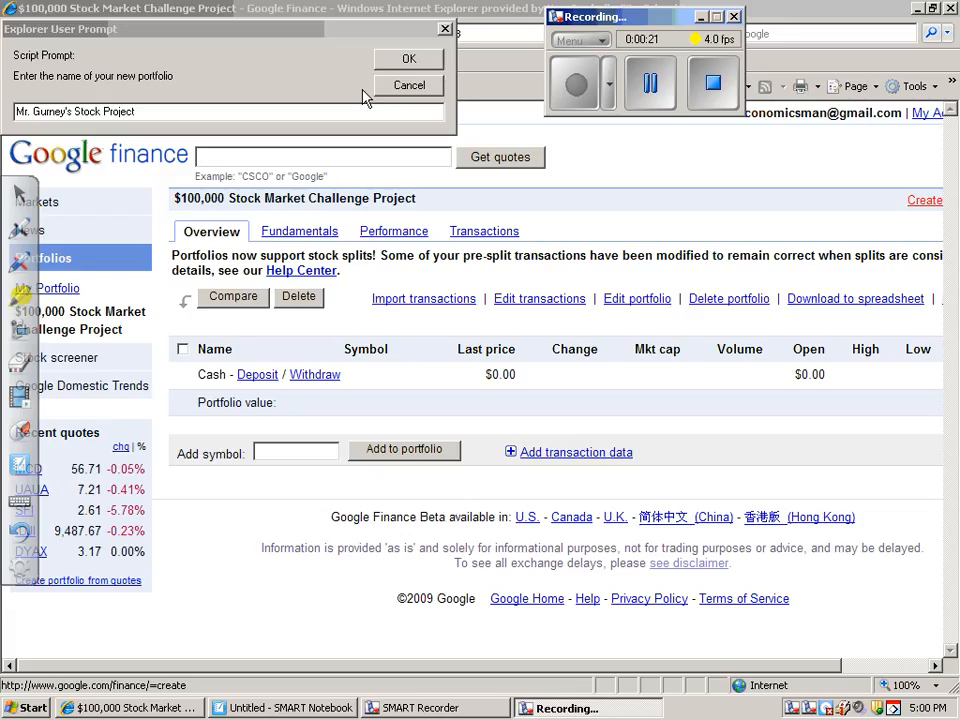
mouse_move(85, 261)
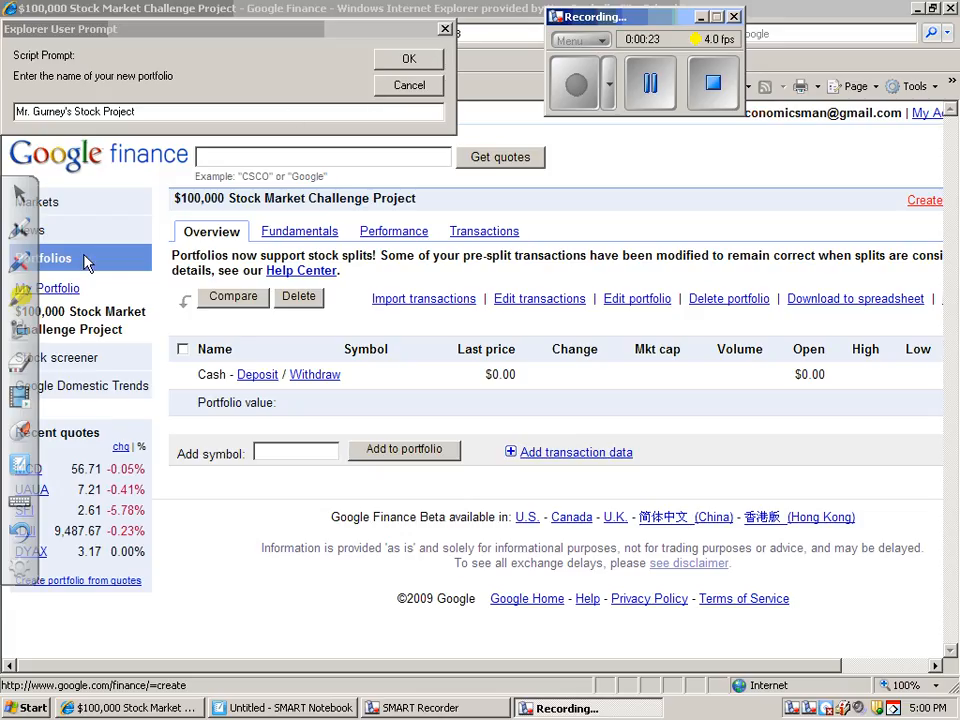
mouse_move(282, 107)
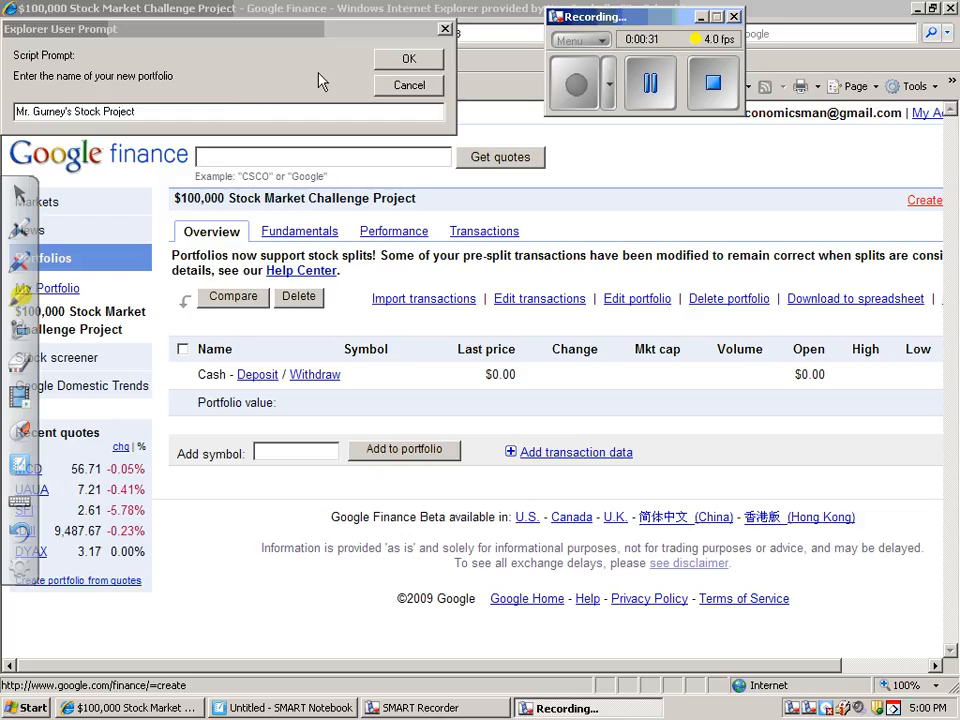
Create Mr. Gurney's Stock Project and deposit $100,000 cash dated Oct 1, 2009.
left_click(408, 58)
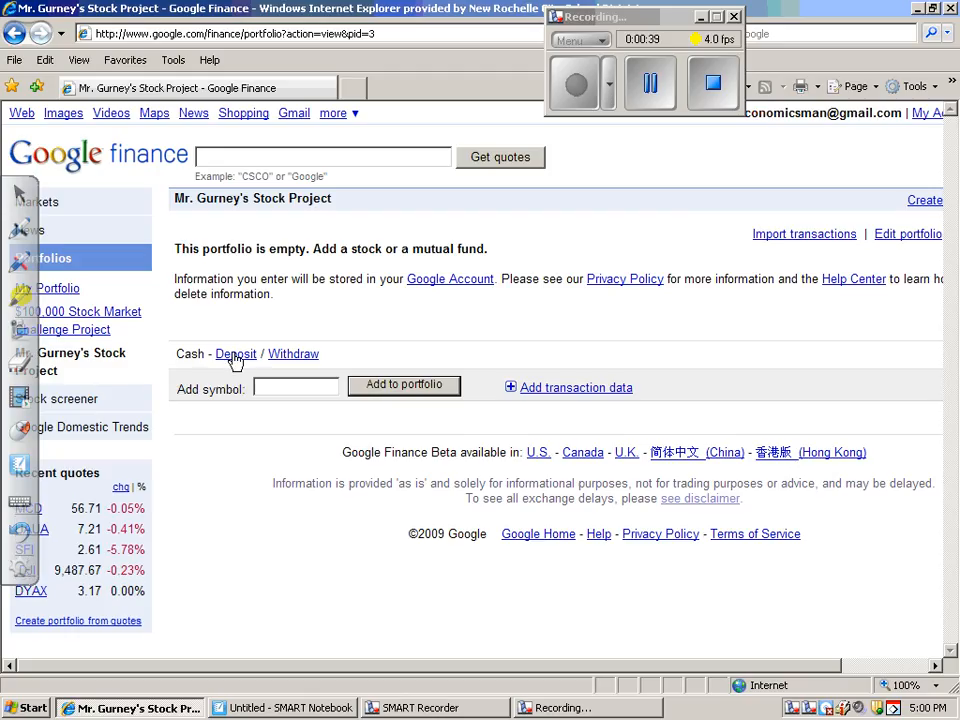
left_click(236, 353)
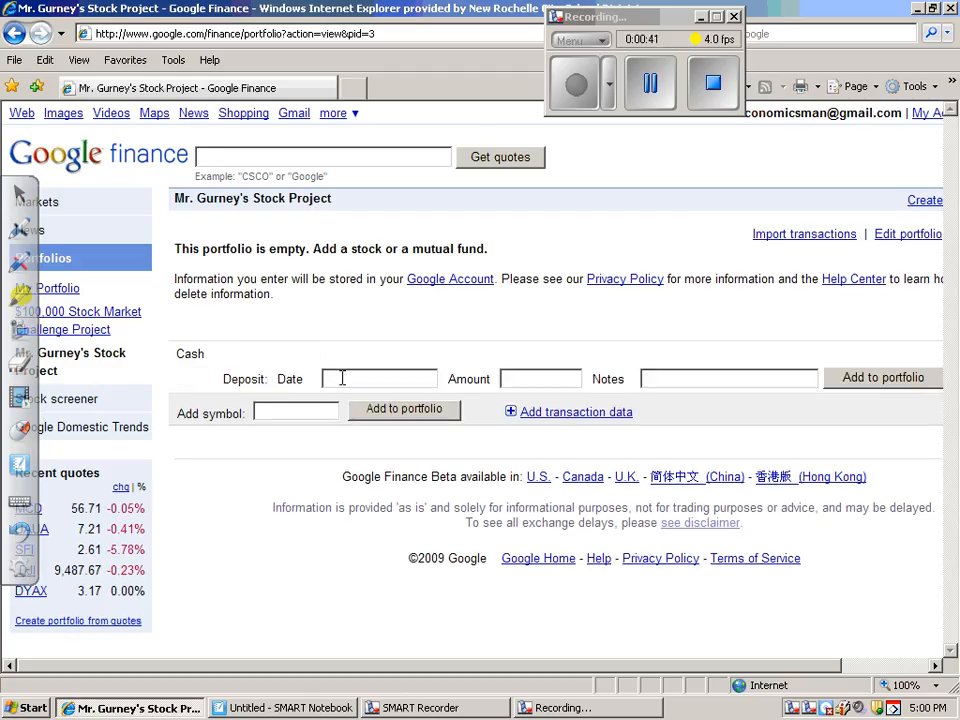
left_click(378, 378)
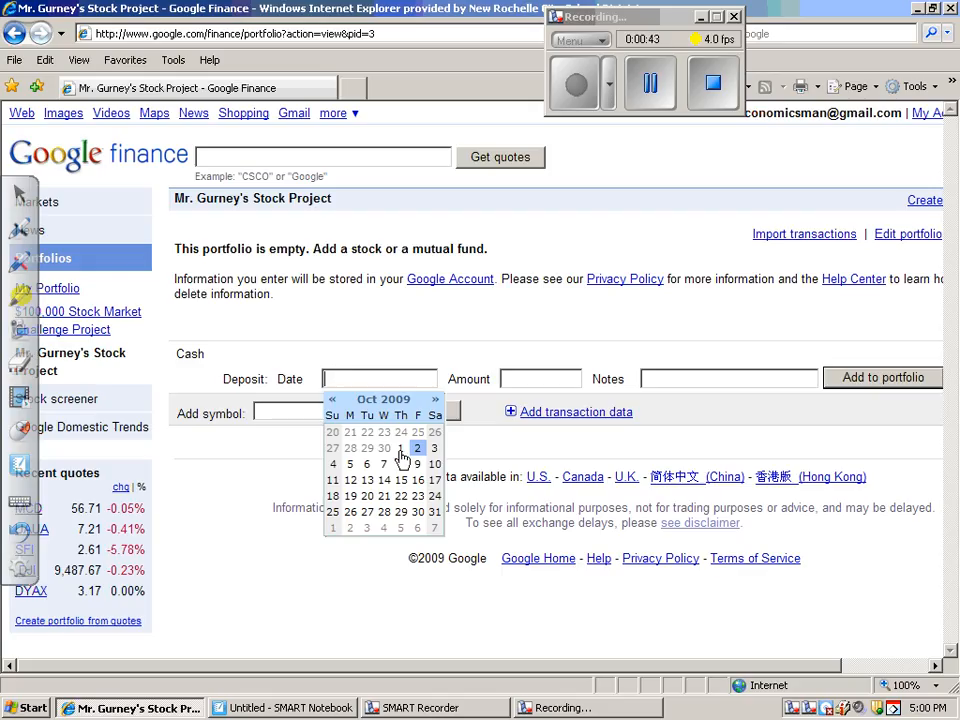
left_click(400, 447)
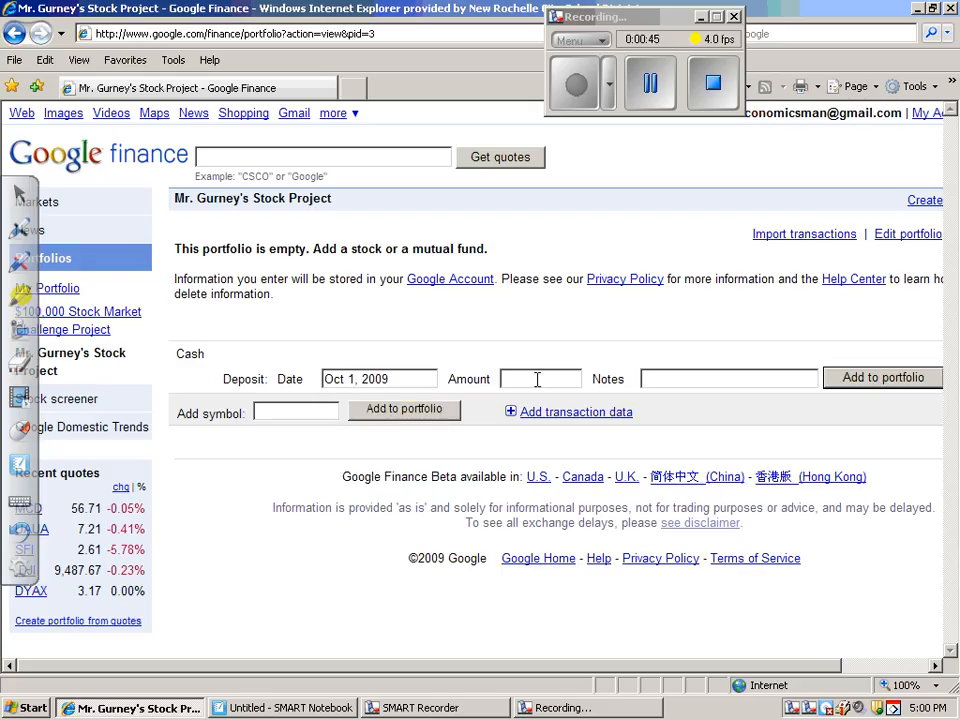
type("100,000")
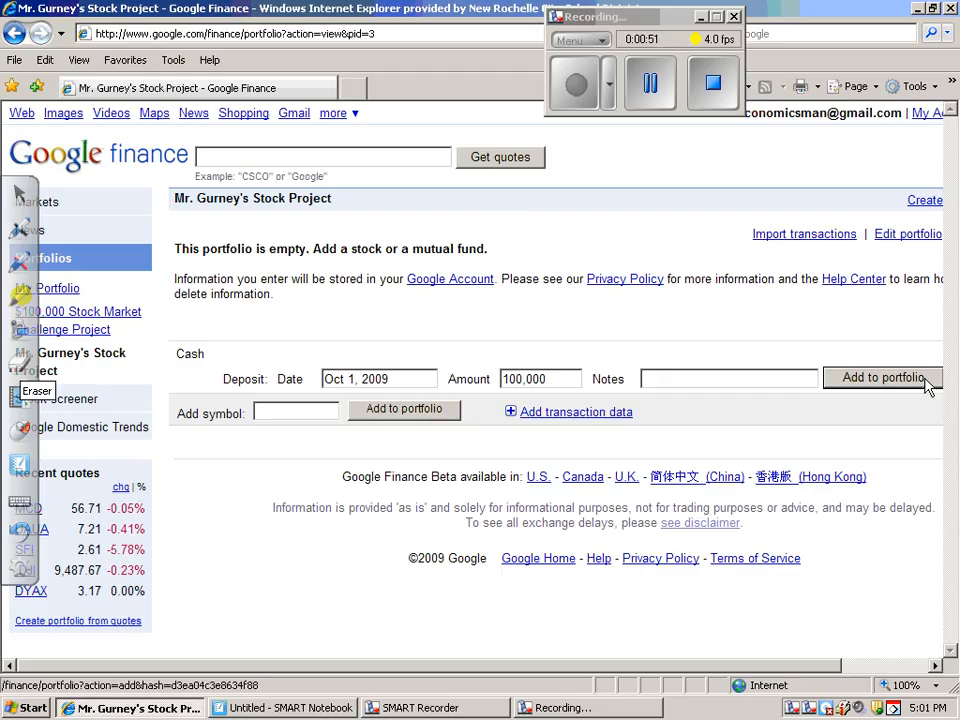
left_click(881, 377)
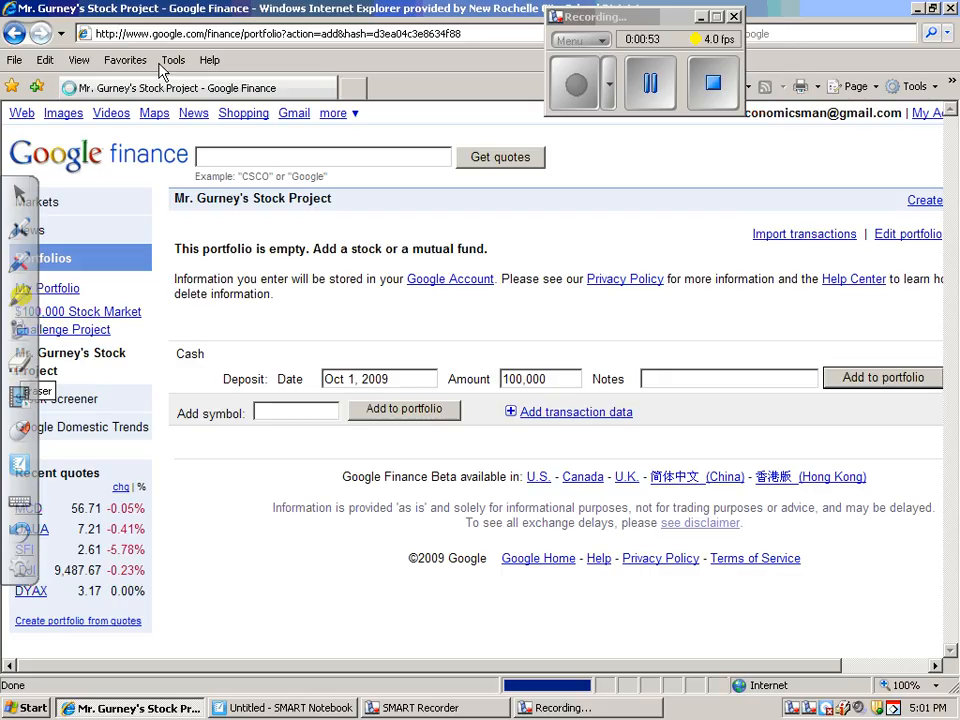
Finish the deposit so the portfolio shows $100,000.00 cash, then expand transaction details.
left_click(882, 377)
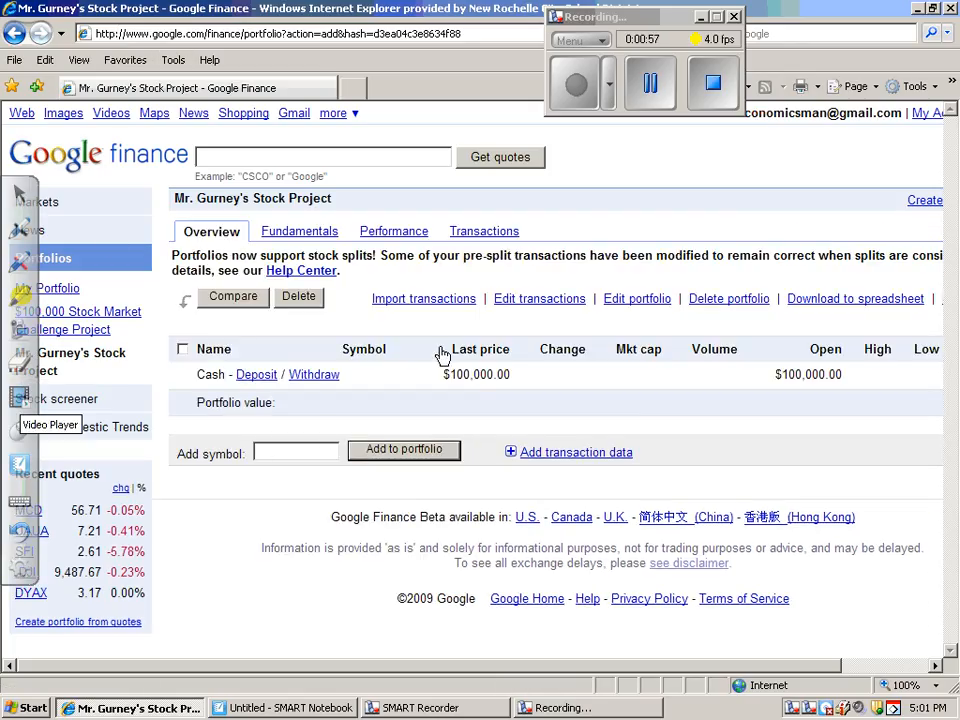
mouse_move(337, 390)
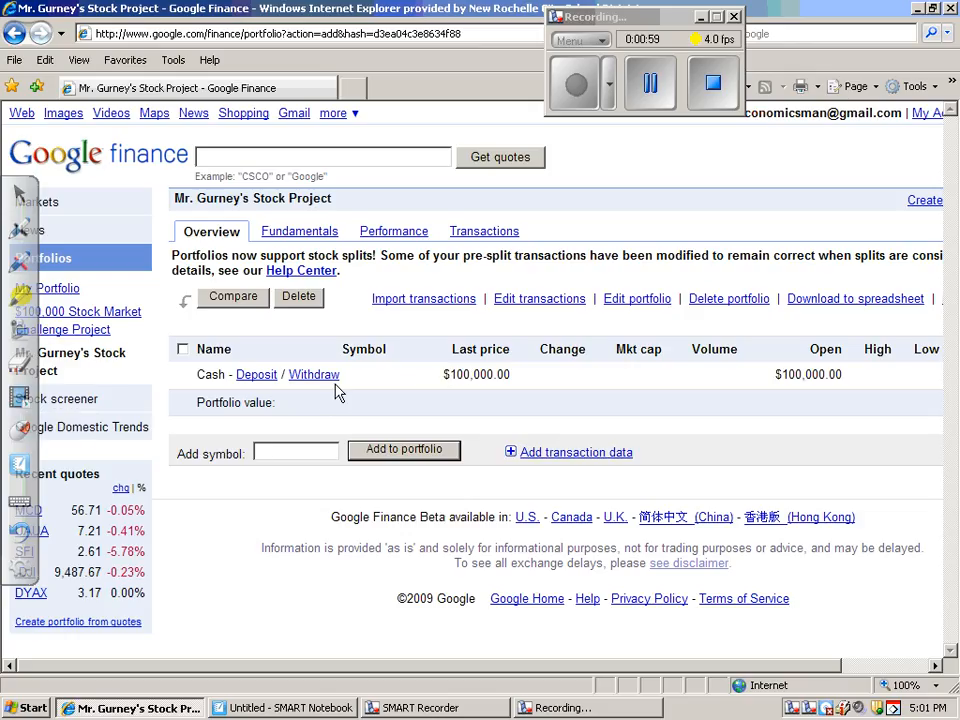
mouse_move(583, 463)
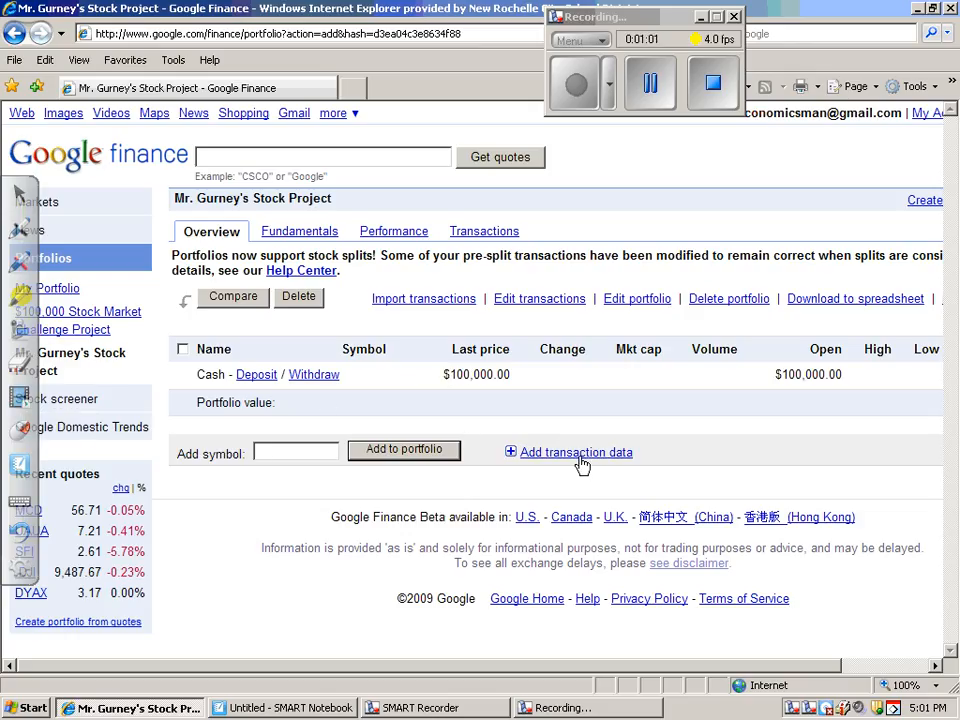
left_click(295, 452)
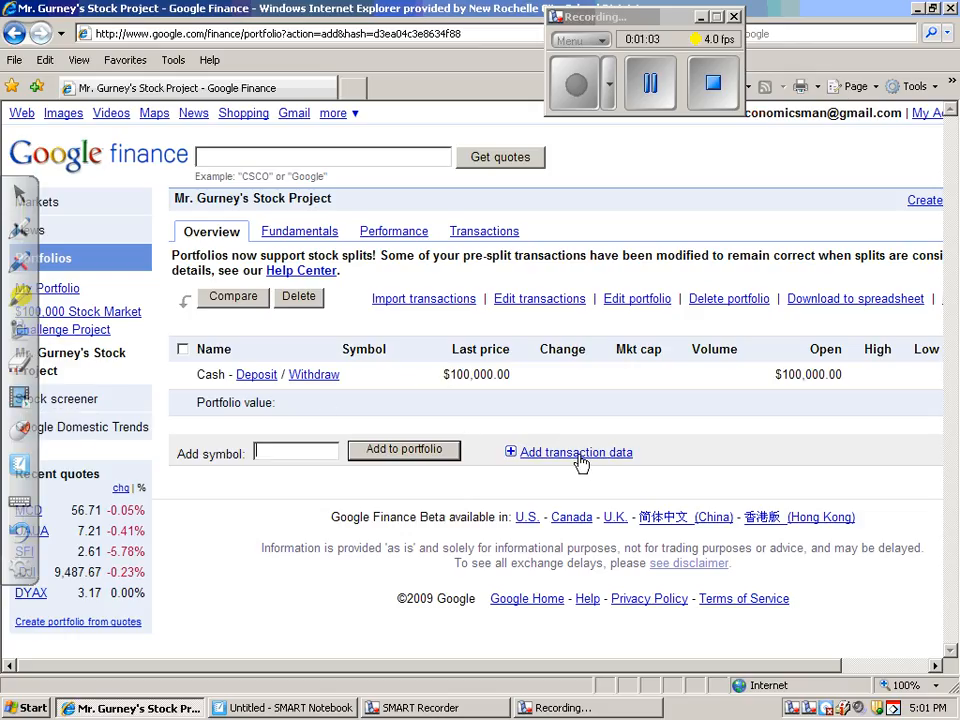
Buy 40 NASDAQ:GOOG shares at $495 dated Oct 1, 2009, leaving $80,200.00 cash.
left_click(575, 452)
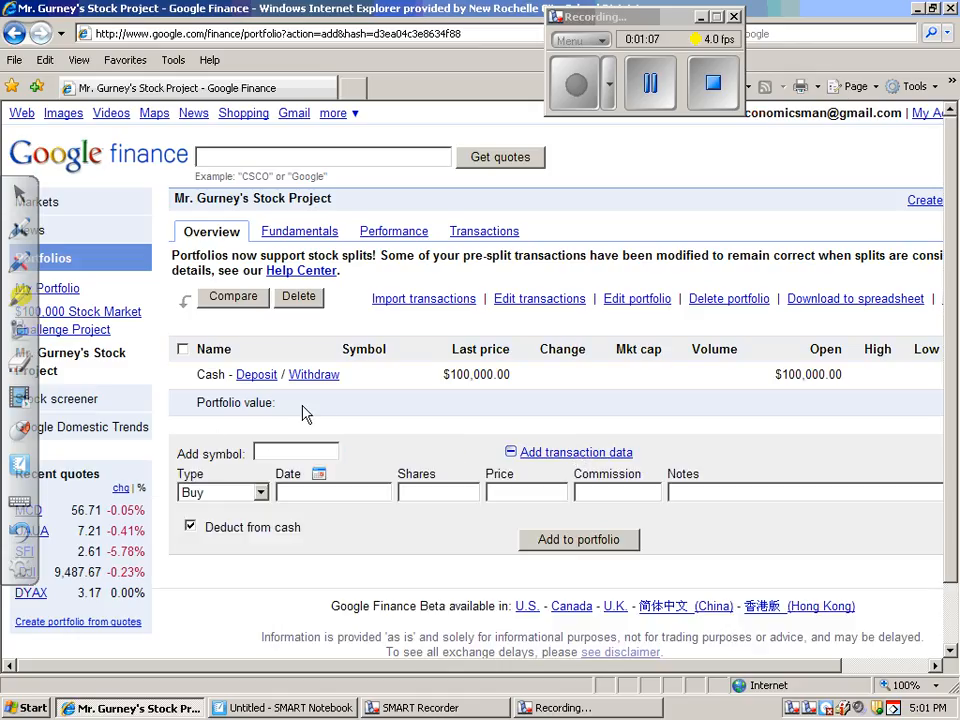
mouse_move(548, 465)
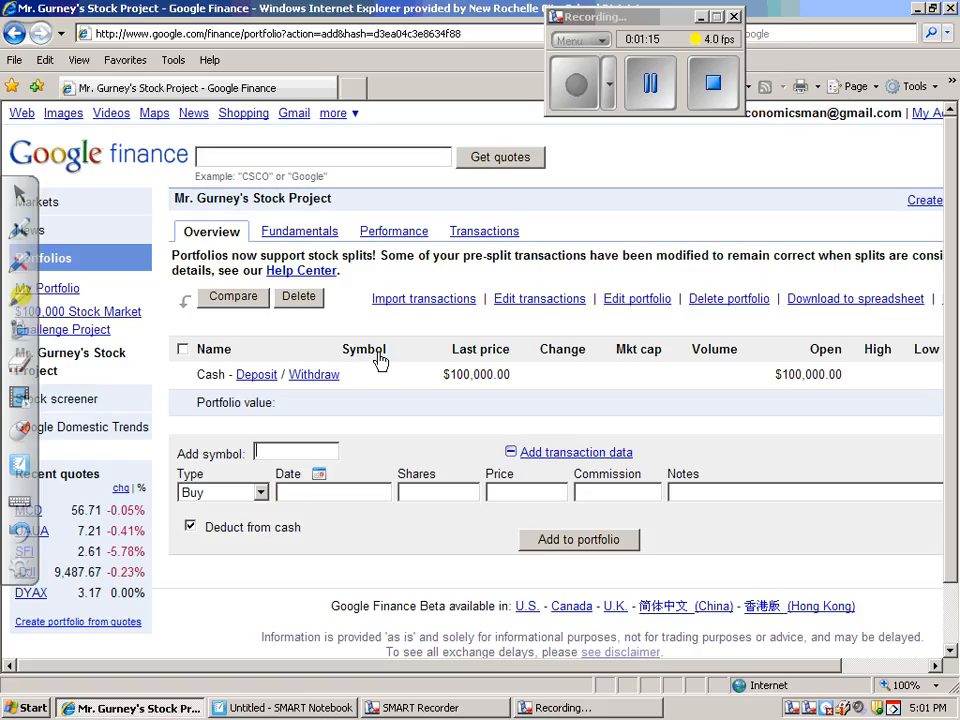
type("goo")
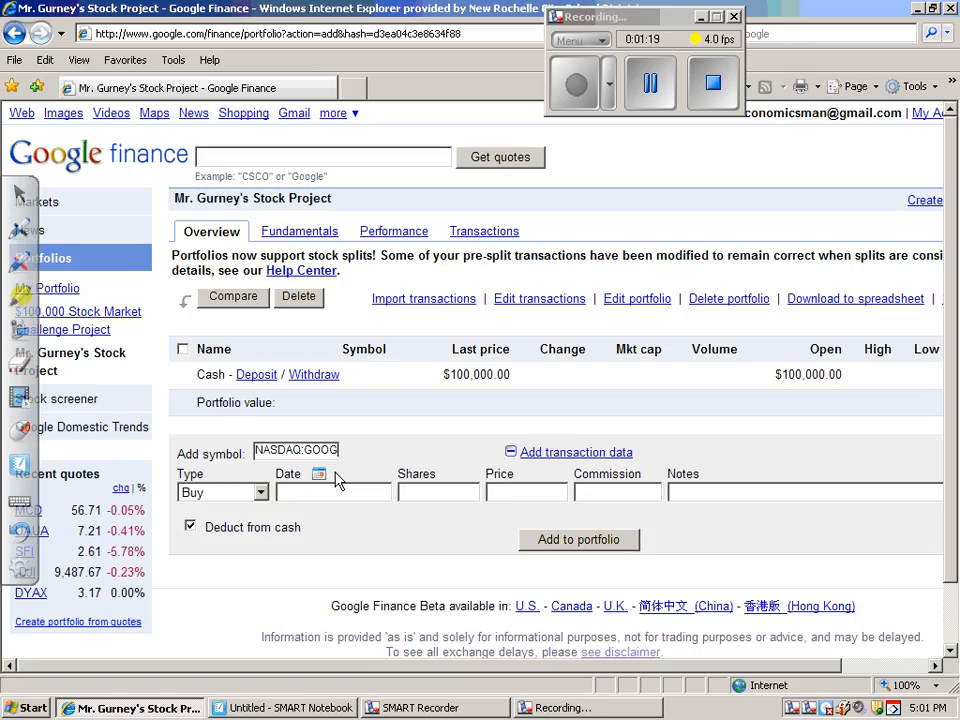
left_click(318, 473)
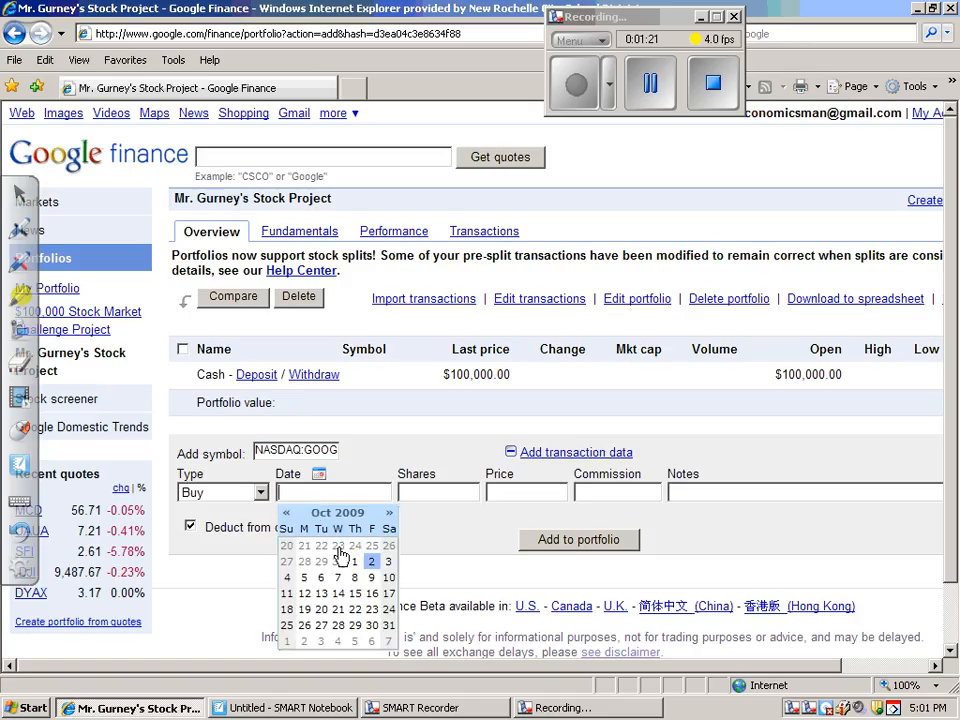
left_click(354, 562)
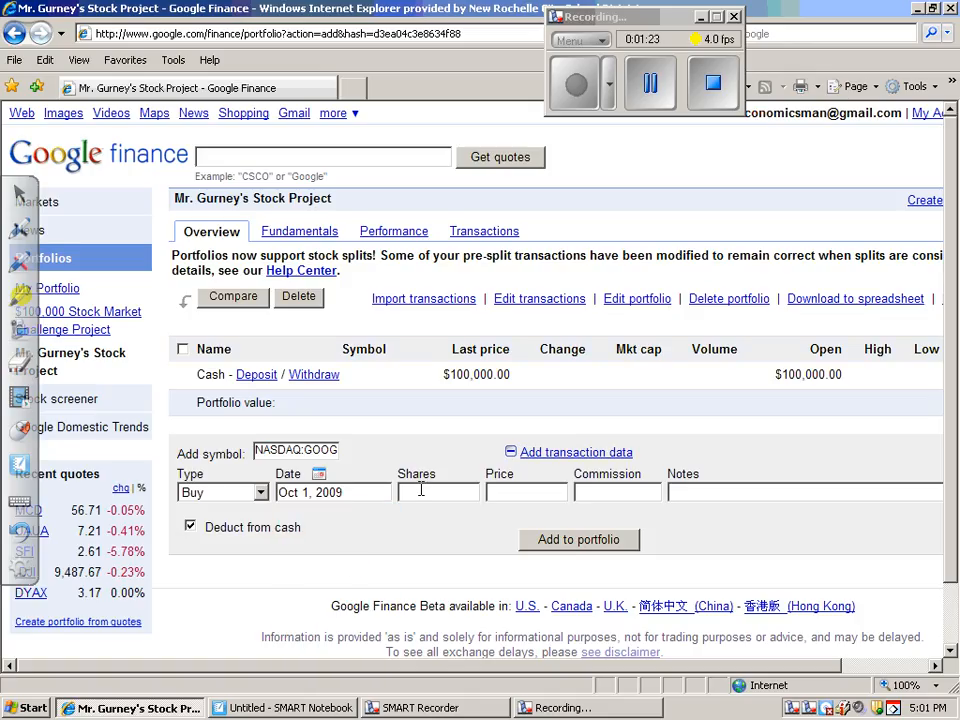
type("40")
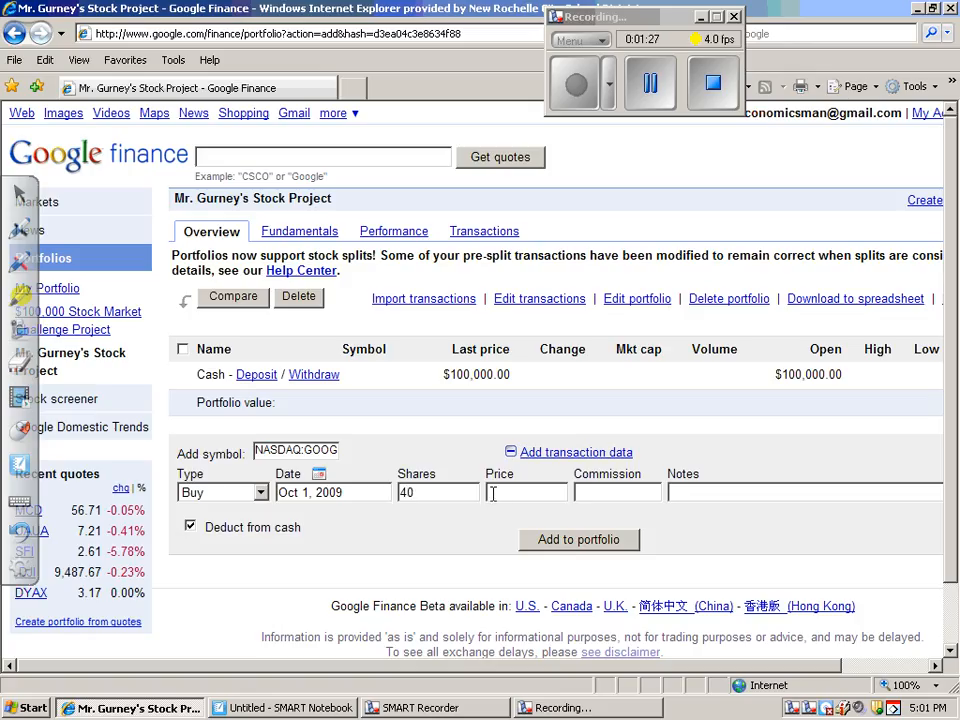
type("495")
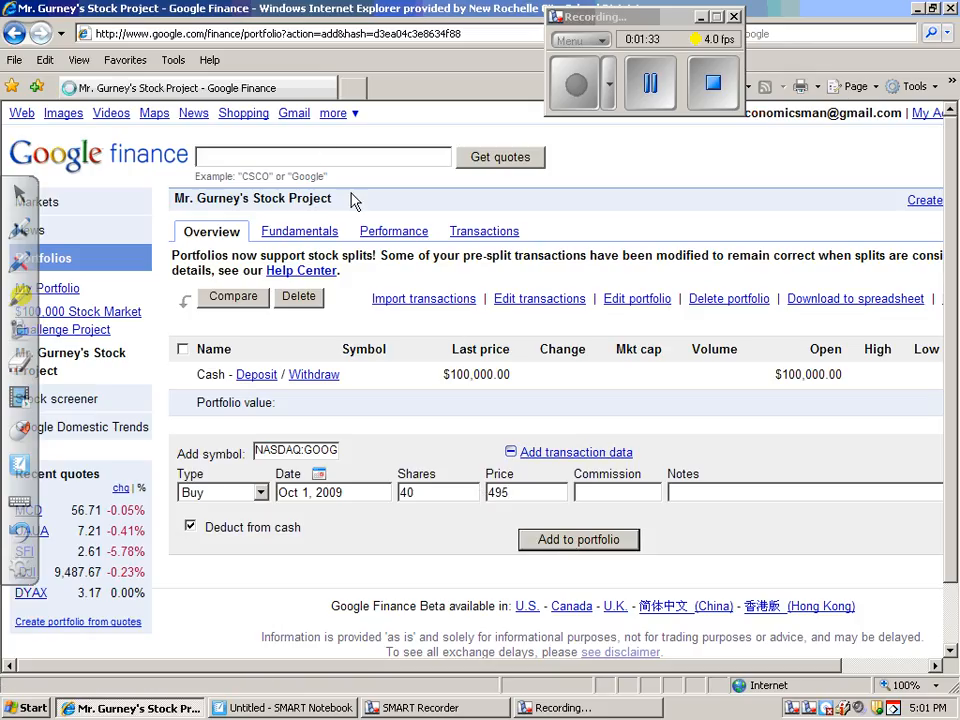
left_click(393, 231)
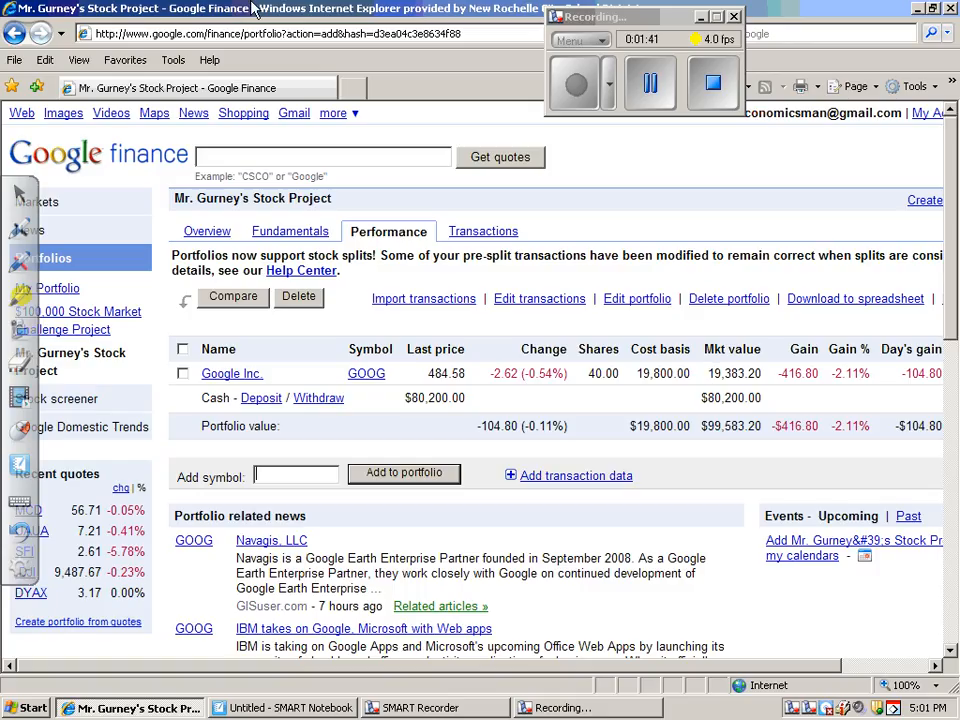
mouse_move(58, 243)
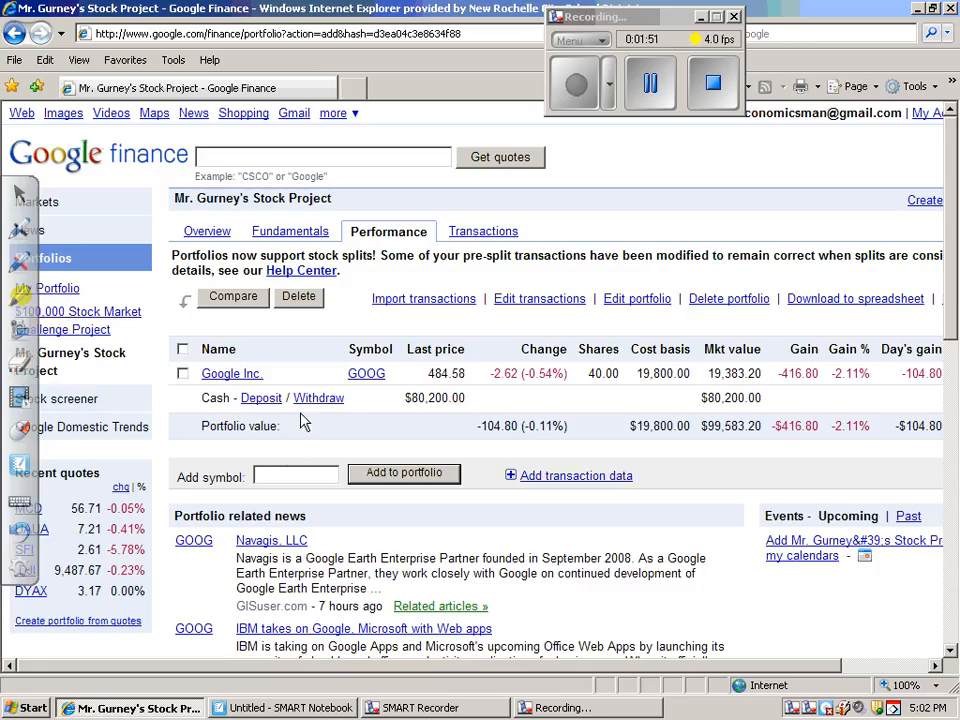
Add NYSE:MCD and buy 375 shares at $57.62, leaving $58,592.50 cash.
type("m")
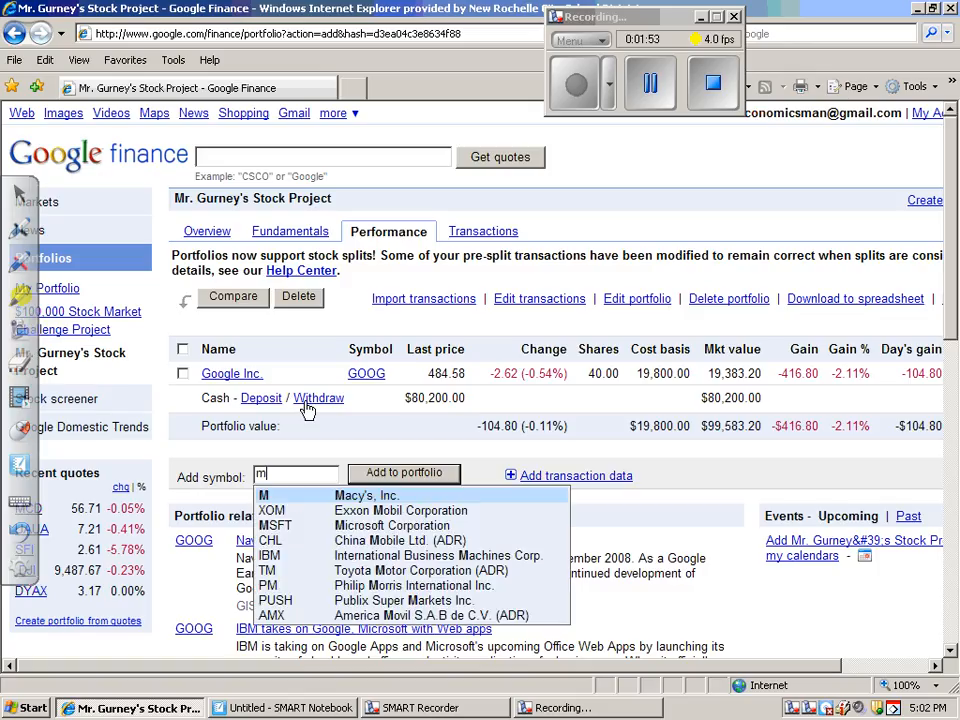
type("NYSE:MCD")
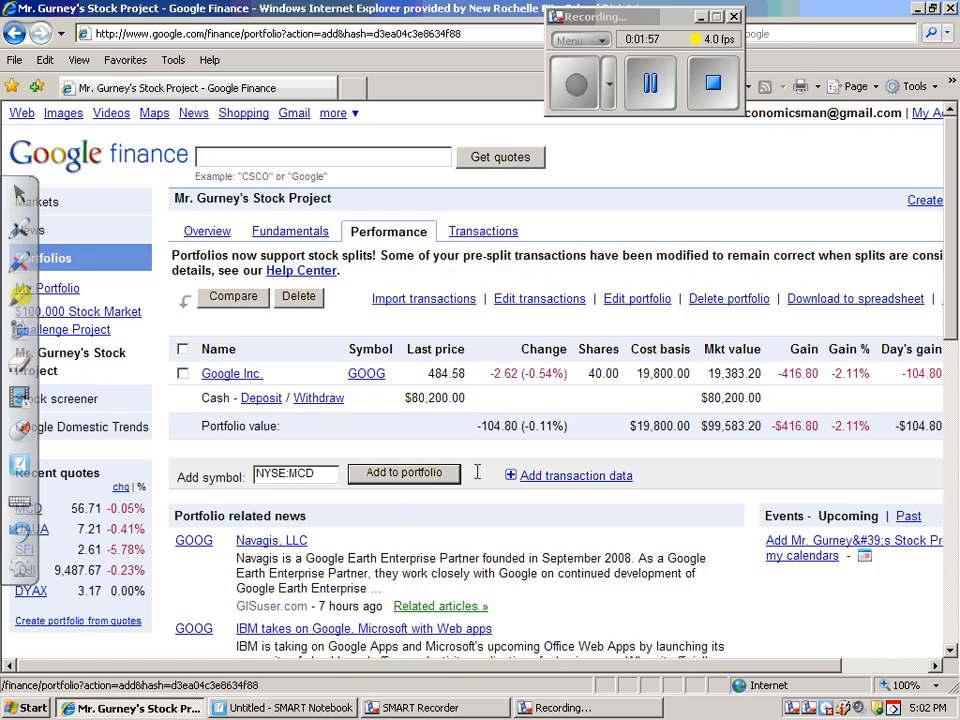
left_click(575, 475)
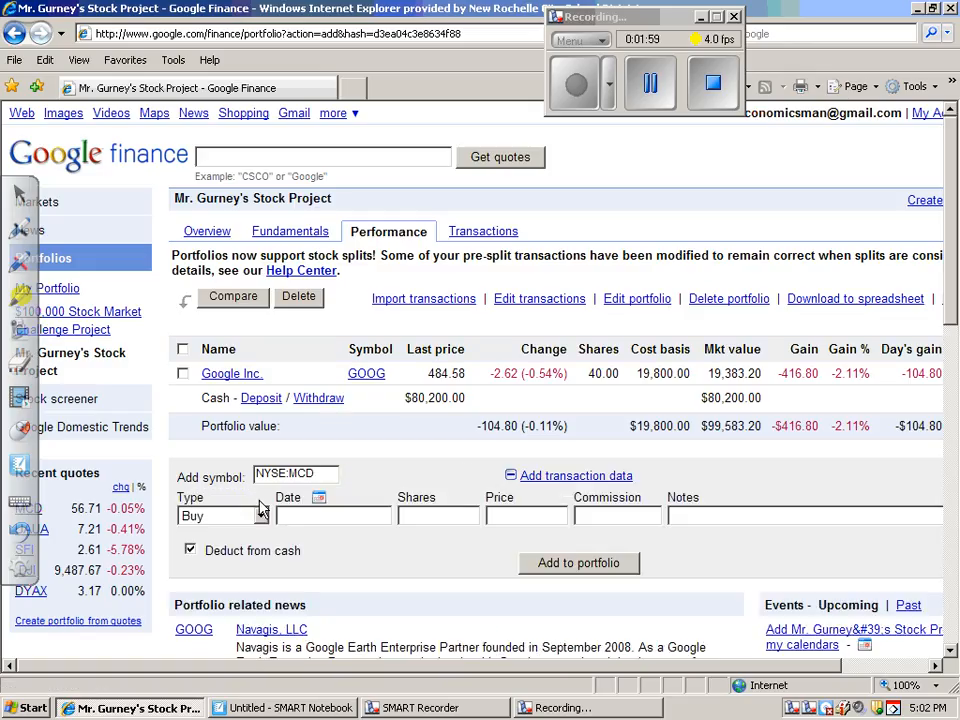
left_click(318, 497)
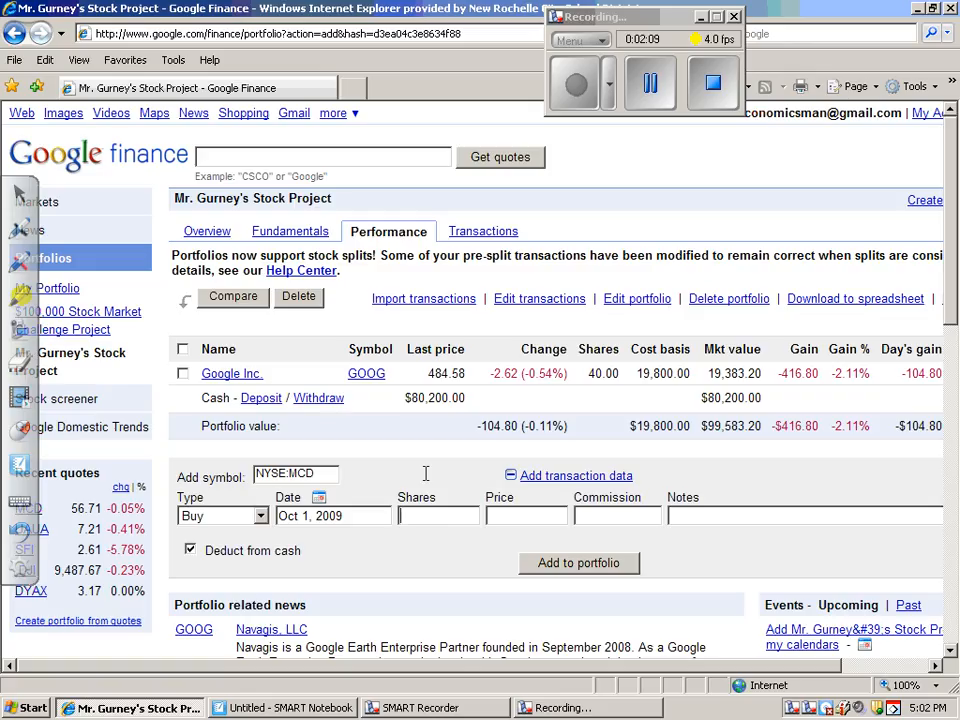
type("3")
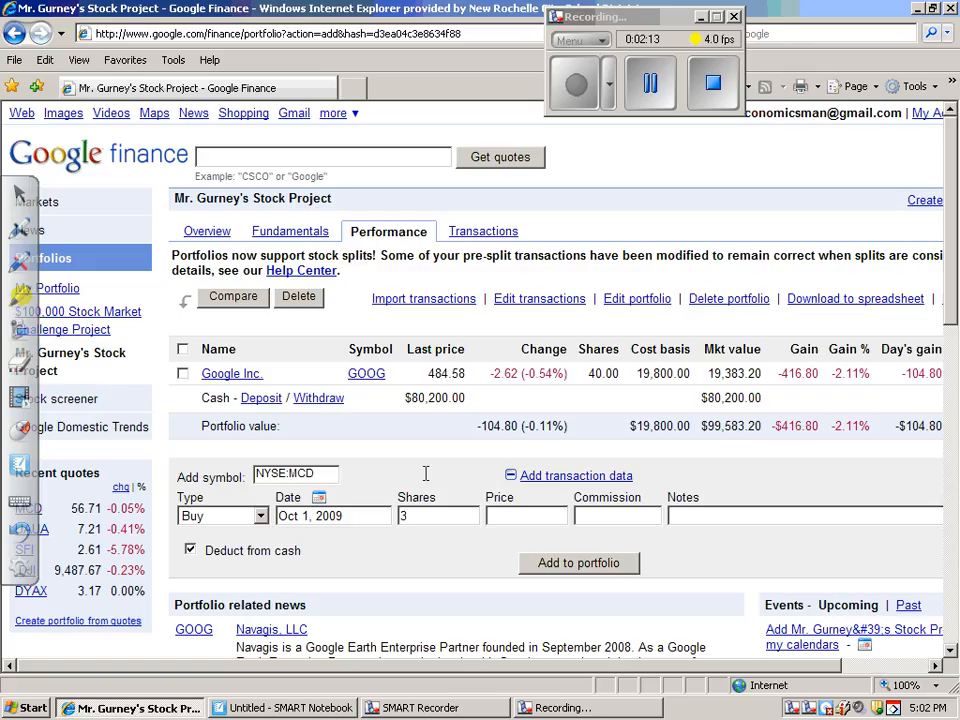
type("75")
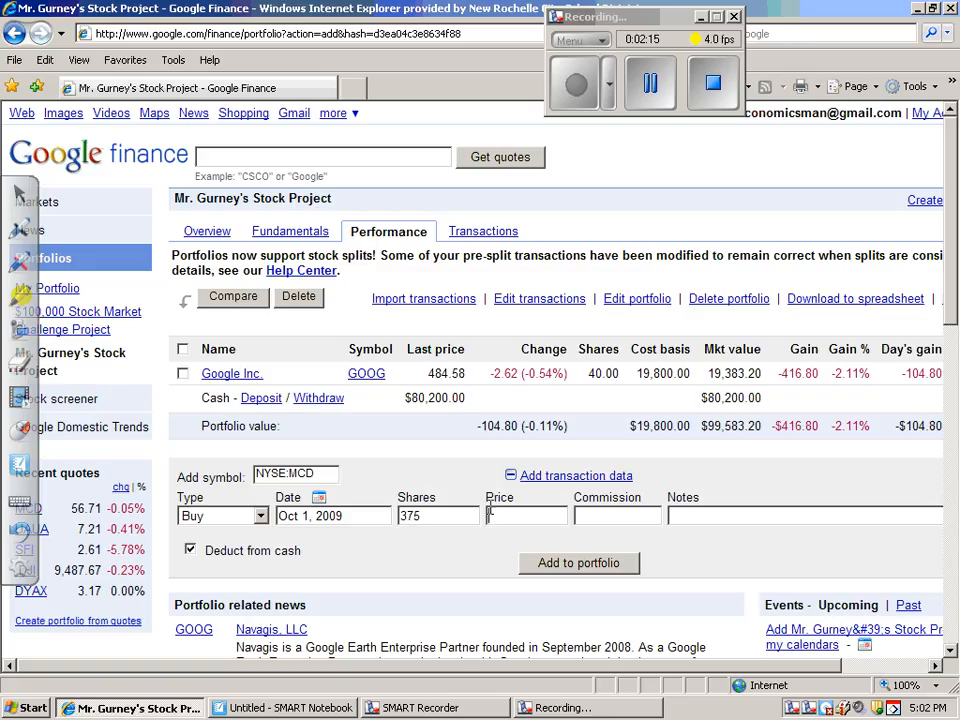
type("57.62")
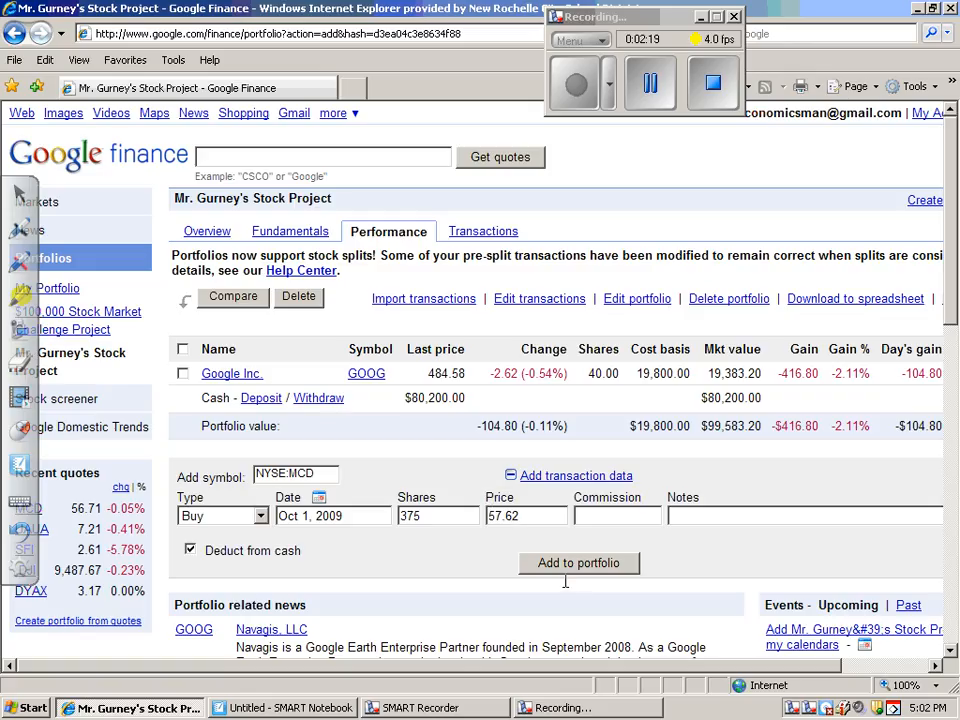
left_click(578, 562)
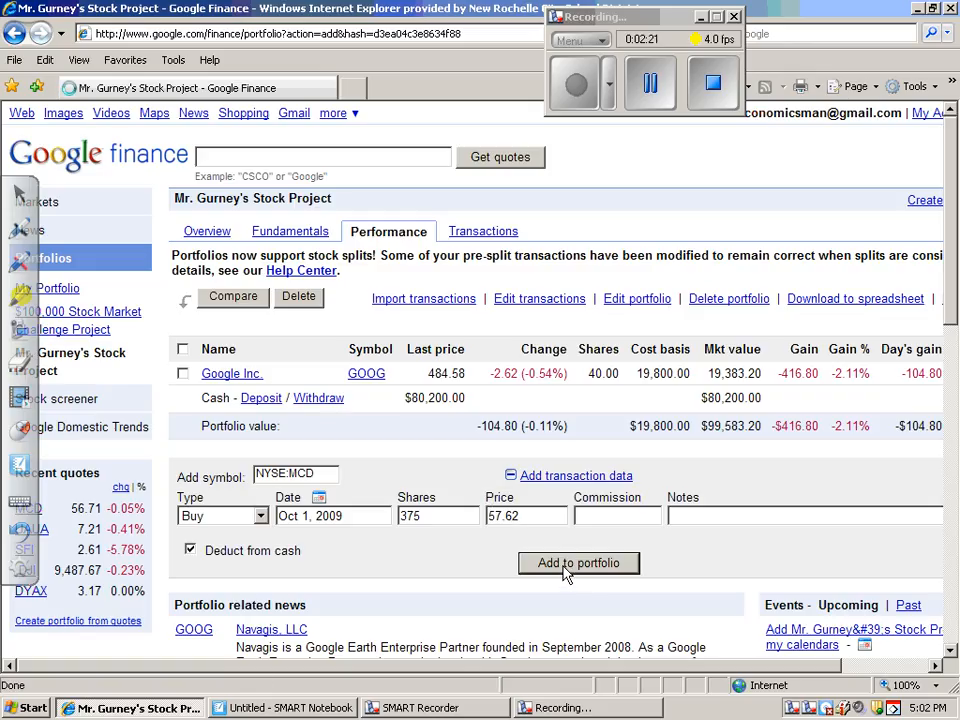
left_click(578, 562)
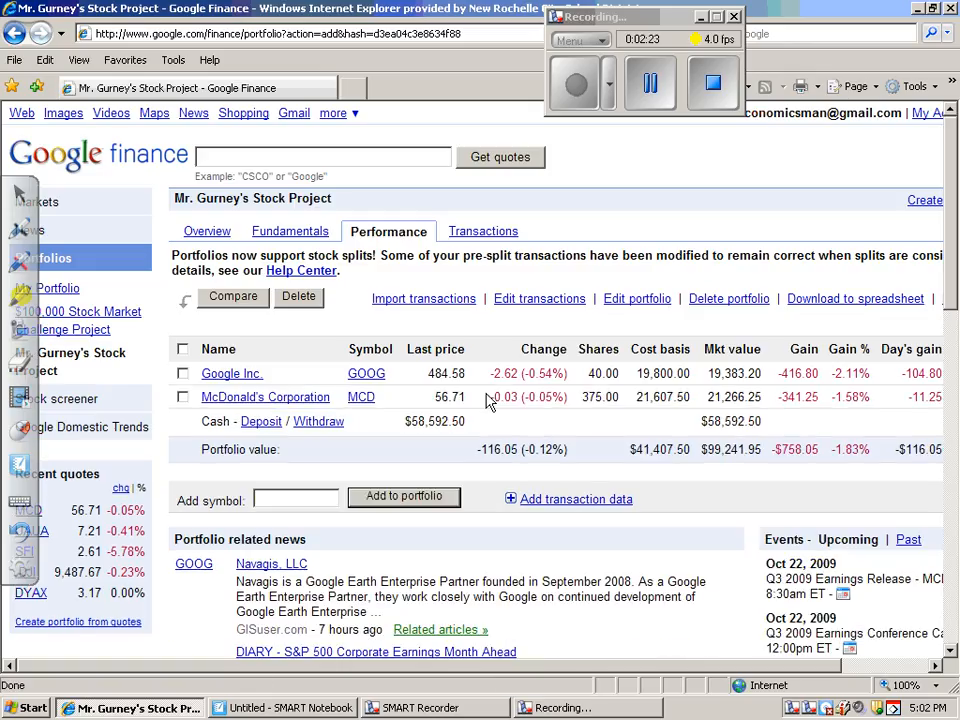
mouse_move(499, 418)
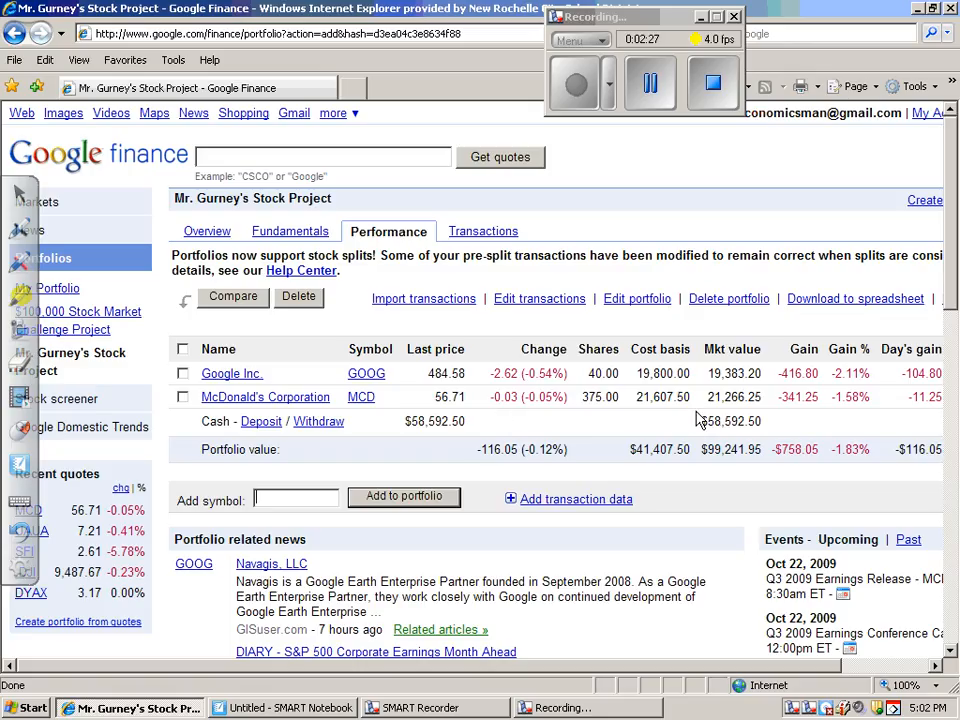
mouse_move(265, 415)
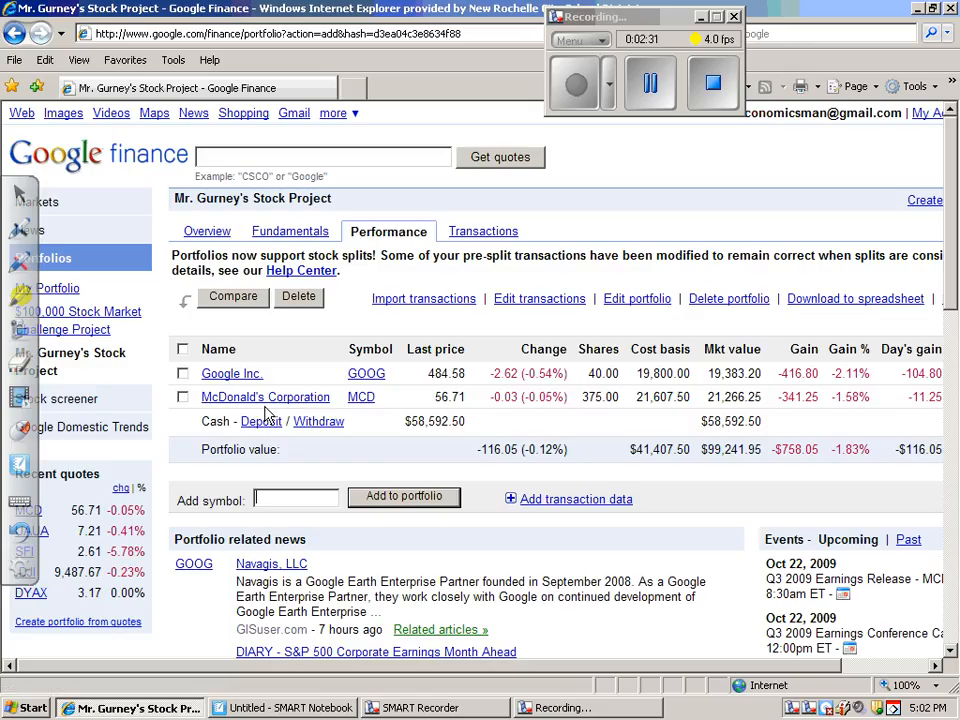
mouse_move(265, 397)
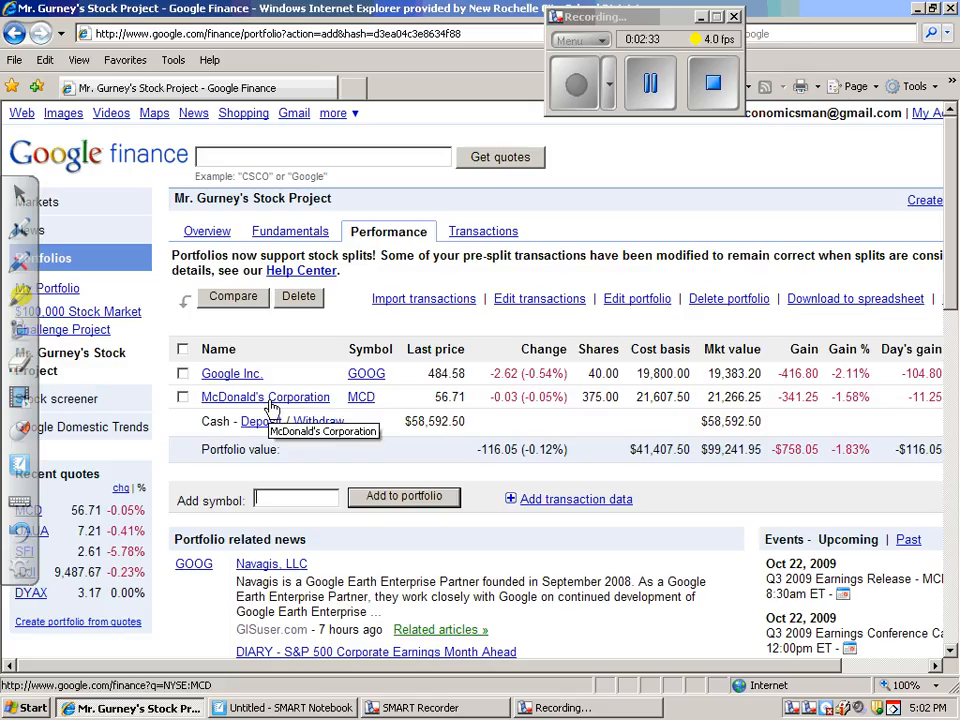